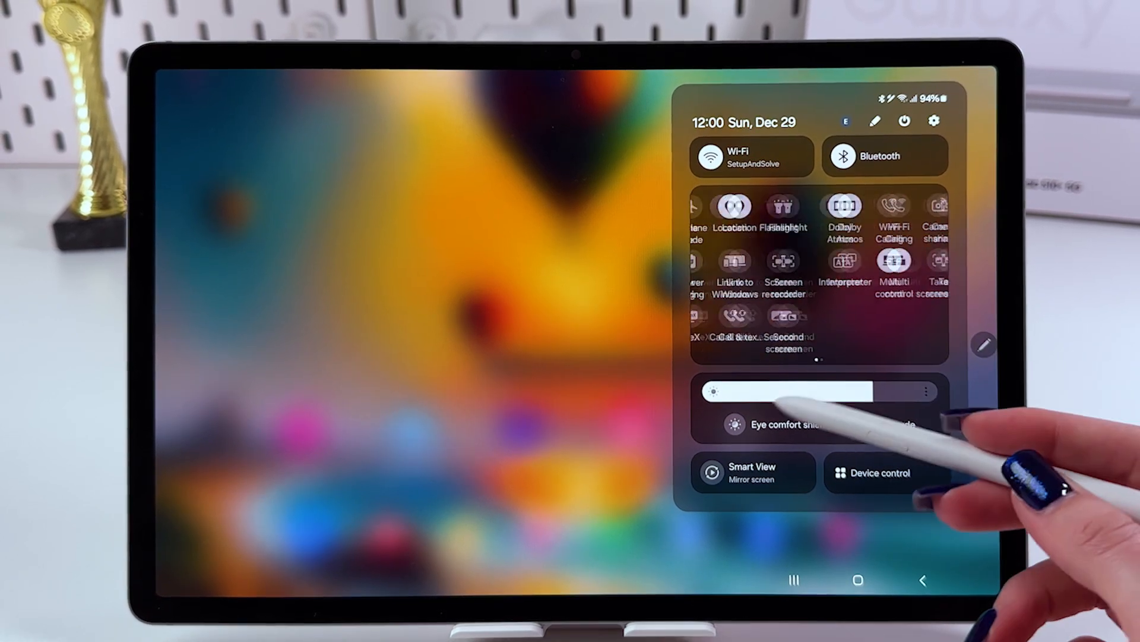
Swipe through the Quick Panel tile pages to reach the Second screen tile.
scroll("left", 3)
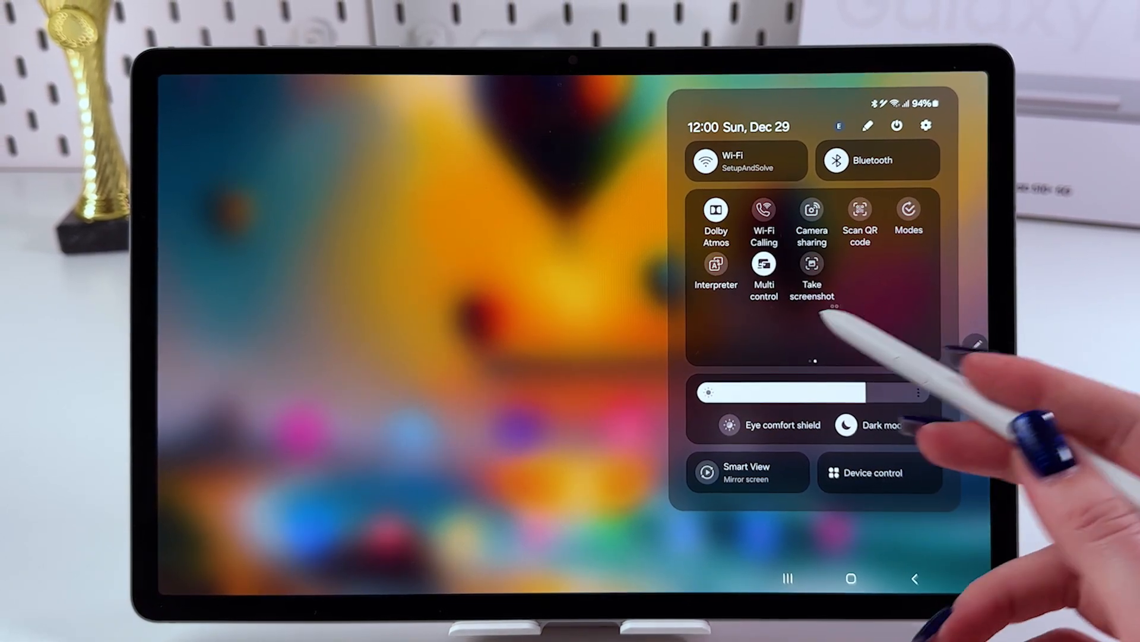
scroll("left", 3)
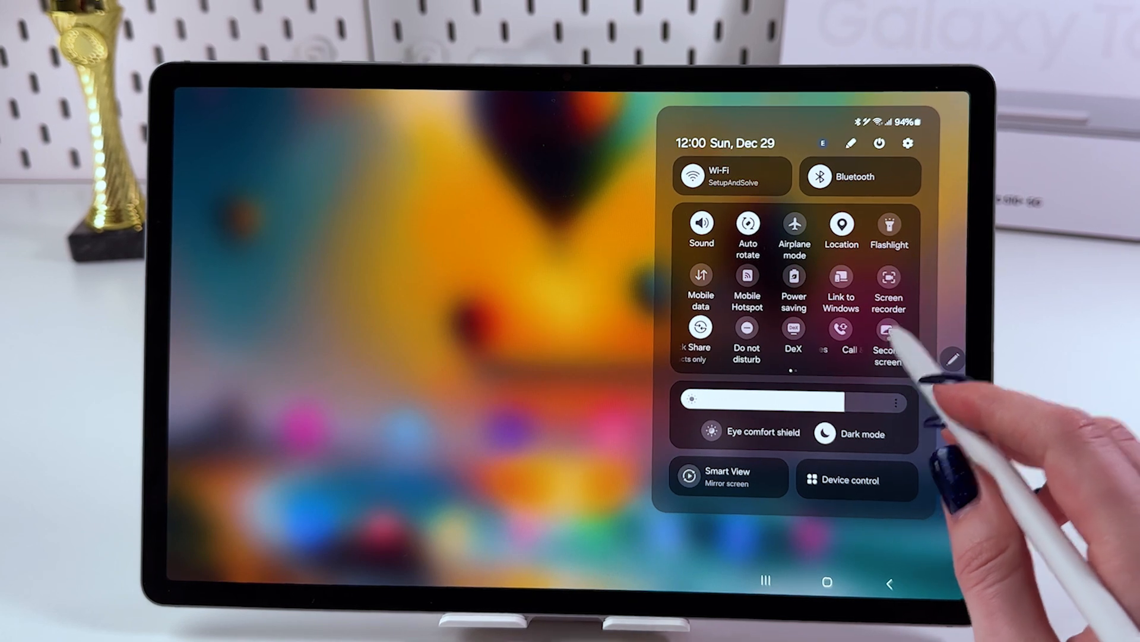
left_click(888, 335)
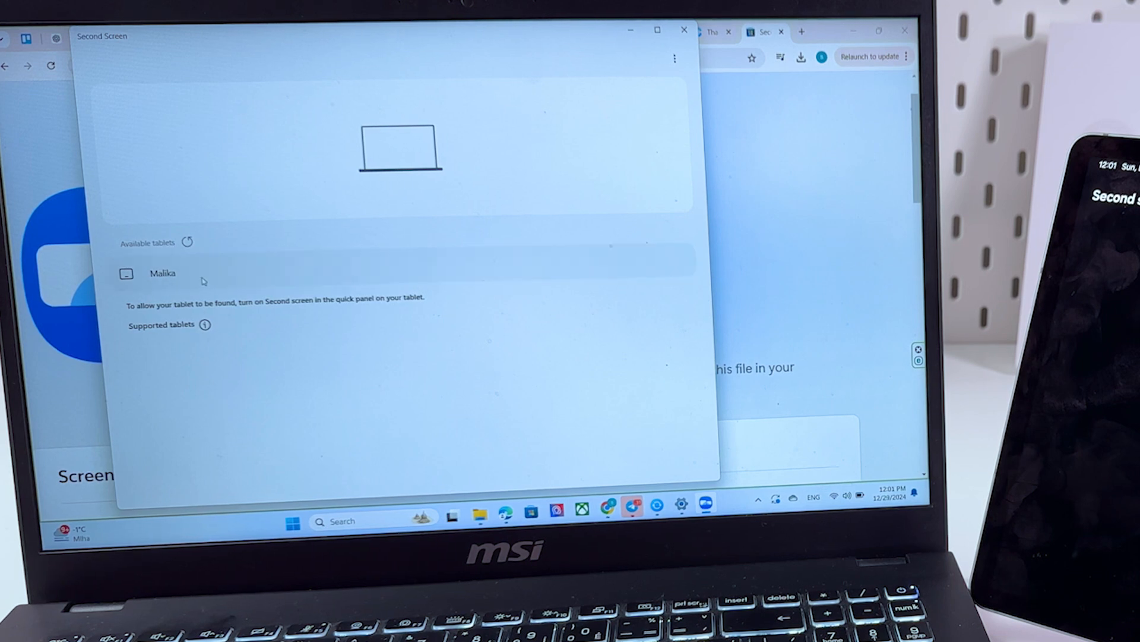
left_click(164, 273)
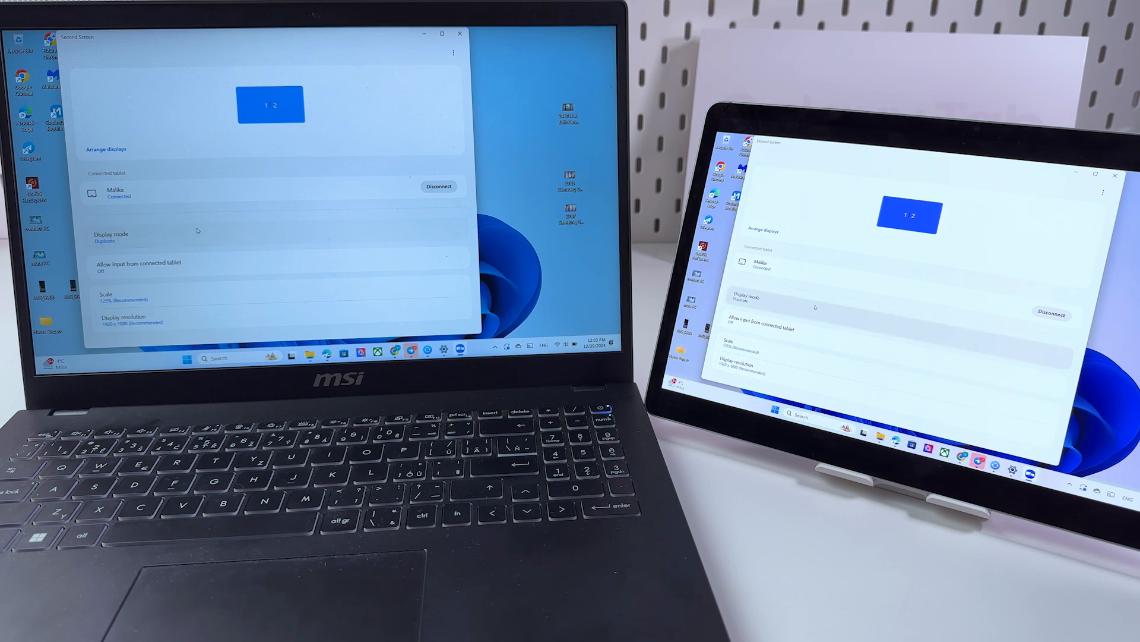
Show the Display mode choices Duplicate, Extend and Second screen only.
left_click(138, 237)
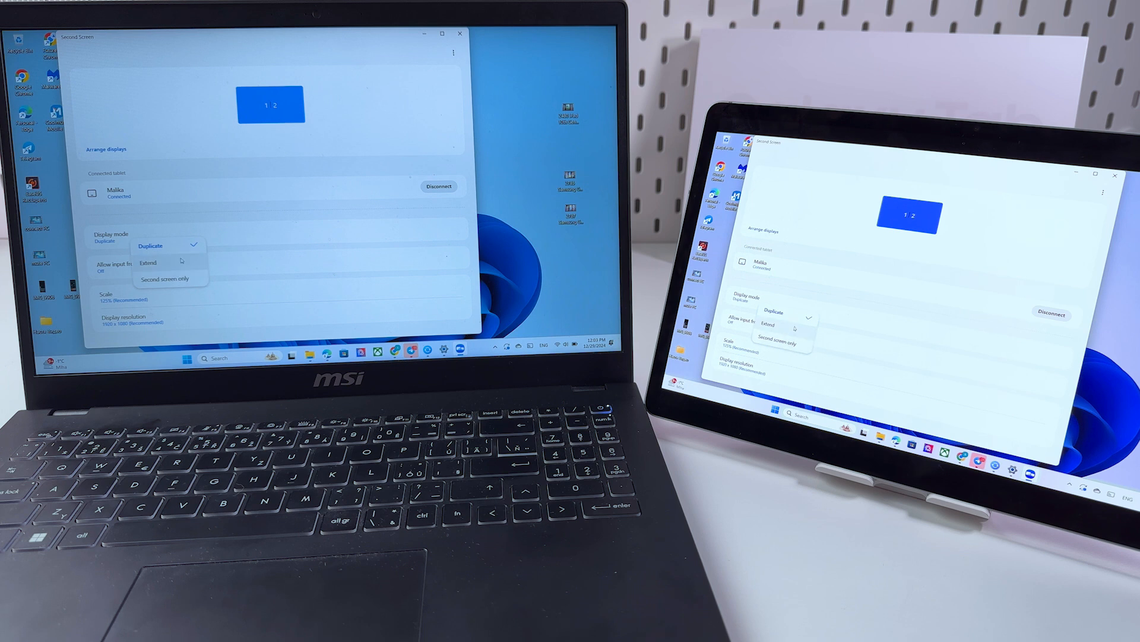
Set Display mode to Extend and bring the Second Screen window back up.
left_click(148, 262)
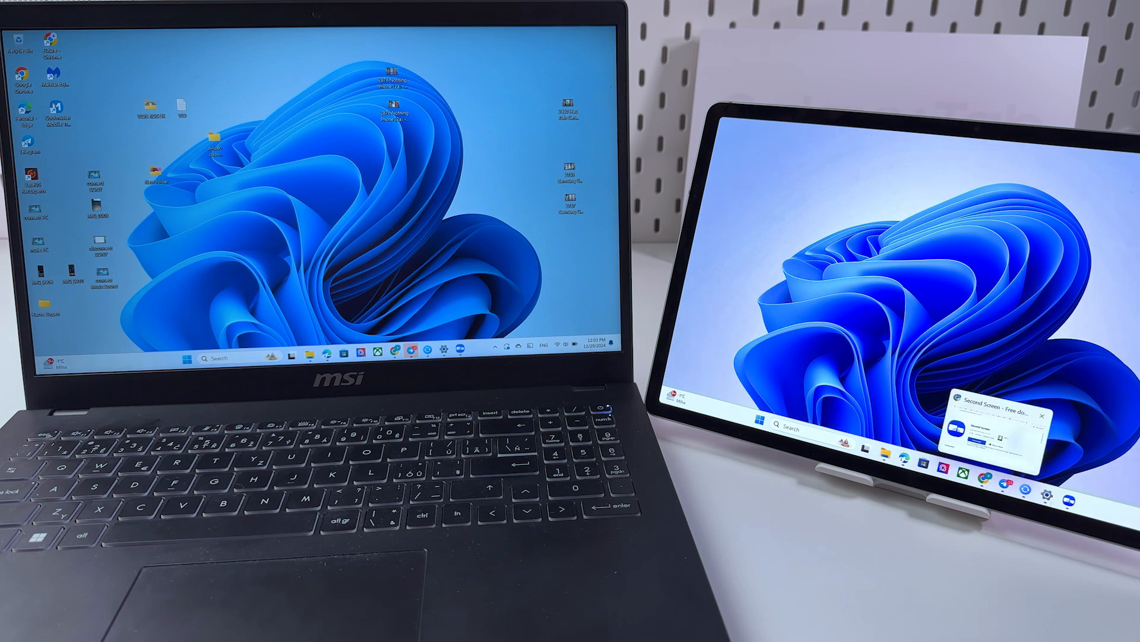
left_click(1042, 394)
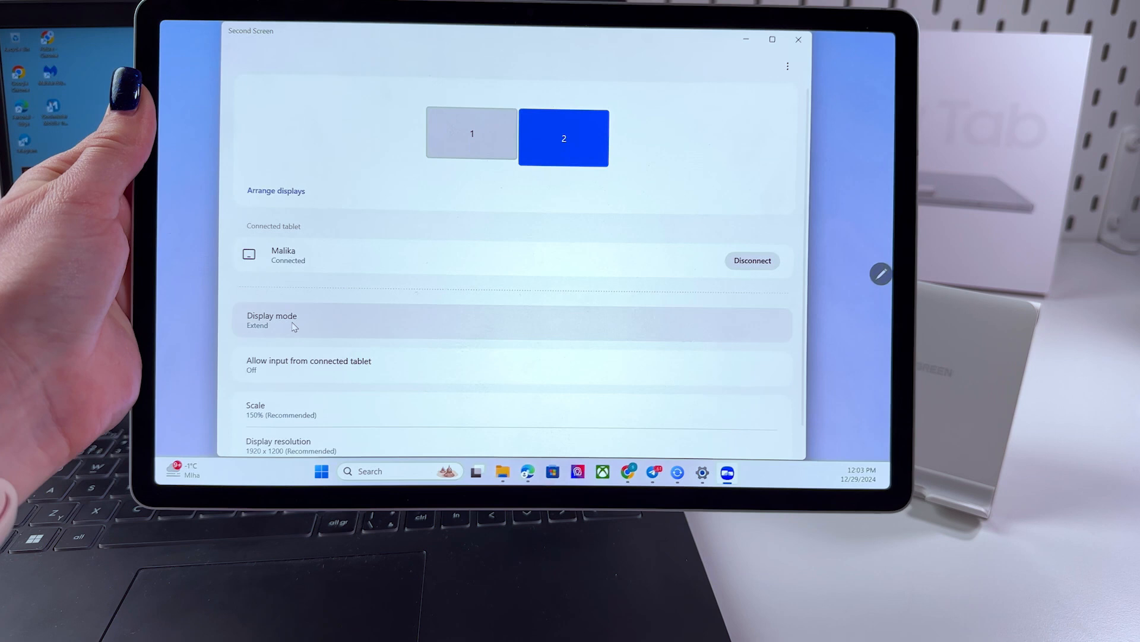
Set Display mode to Second screen only so just the tablet shows the desktop.
left_click(270, 319)
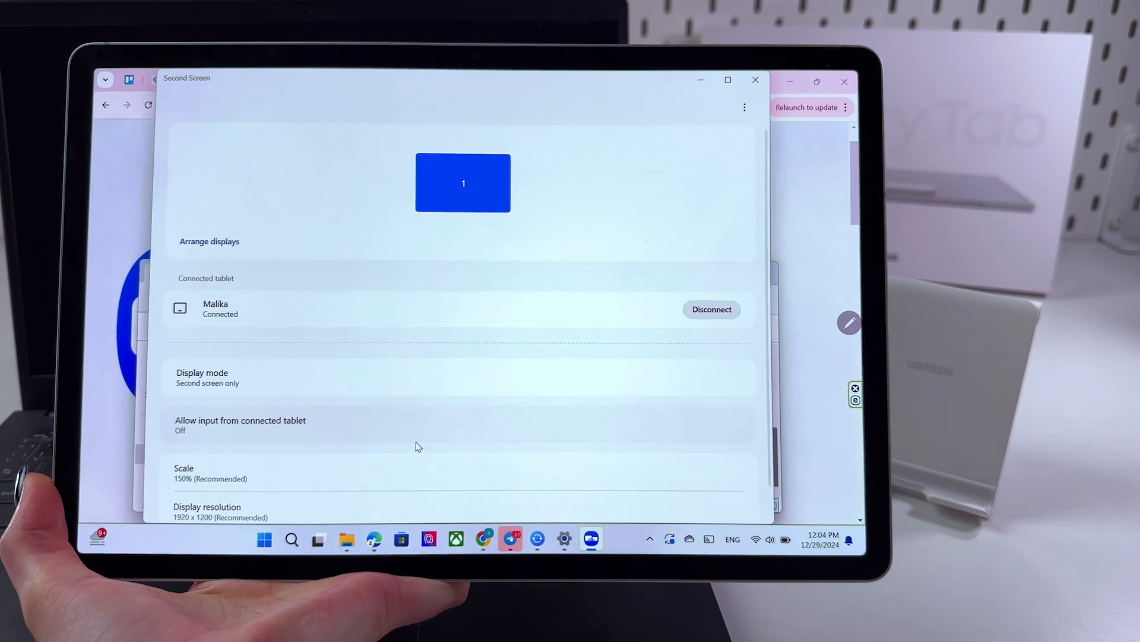
mouse_move(476, 536)
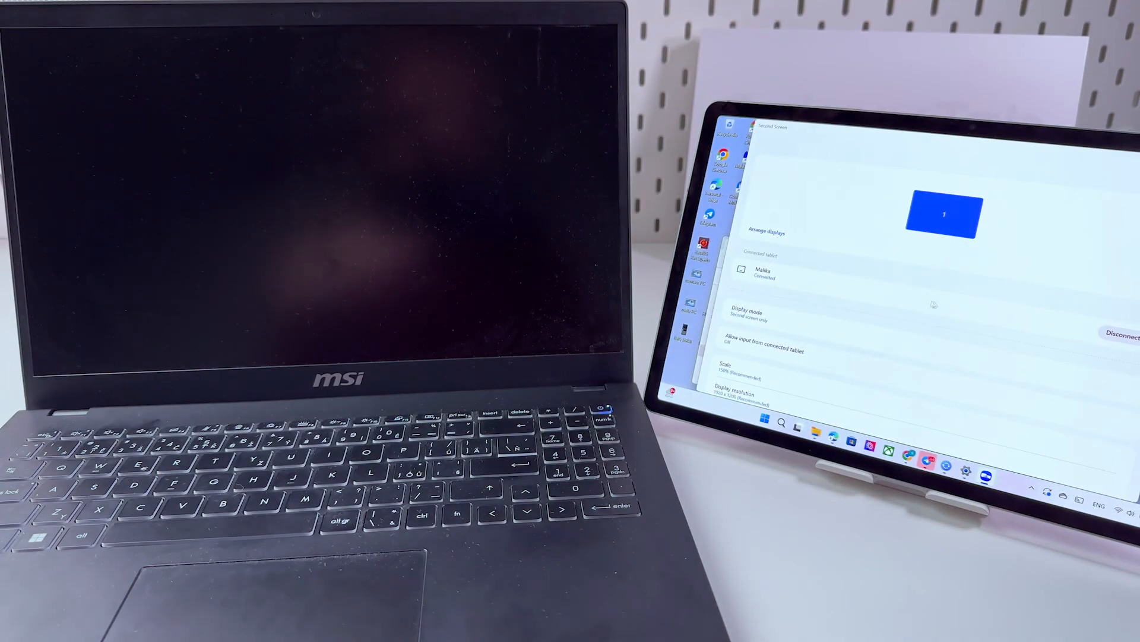
Set Display mode back to Duplicate so the tablet mirrors the laptop again.
left_click(764, 318)
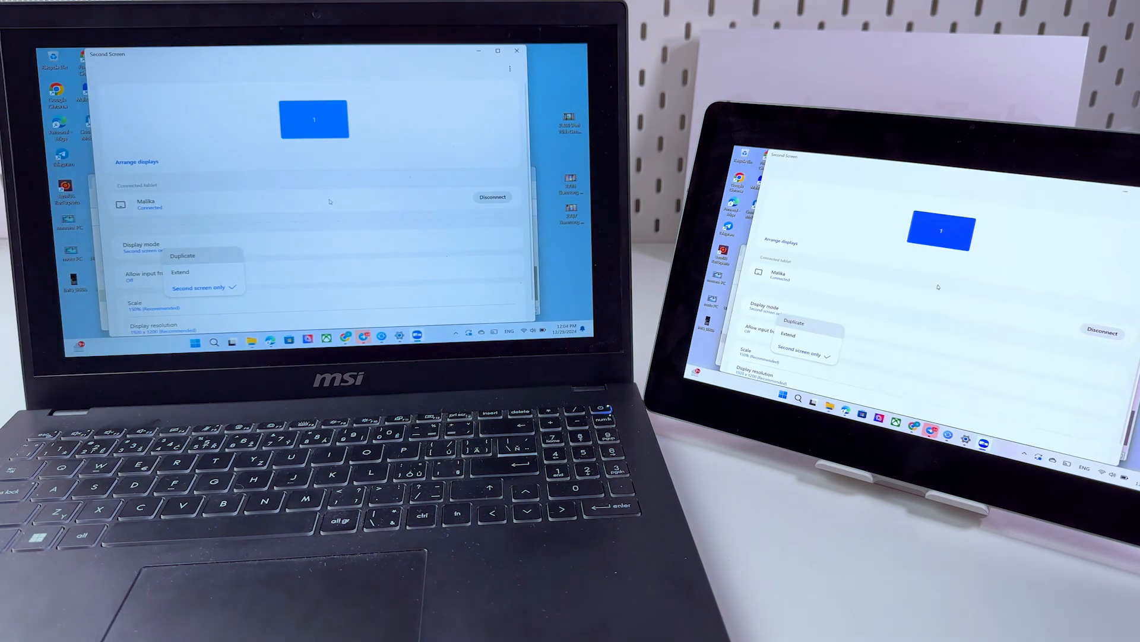
left_click(182, 255)
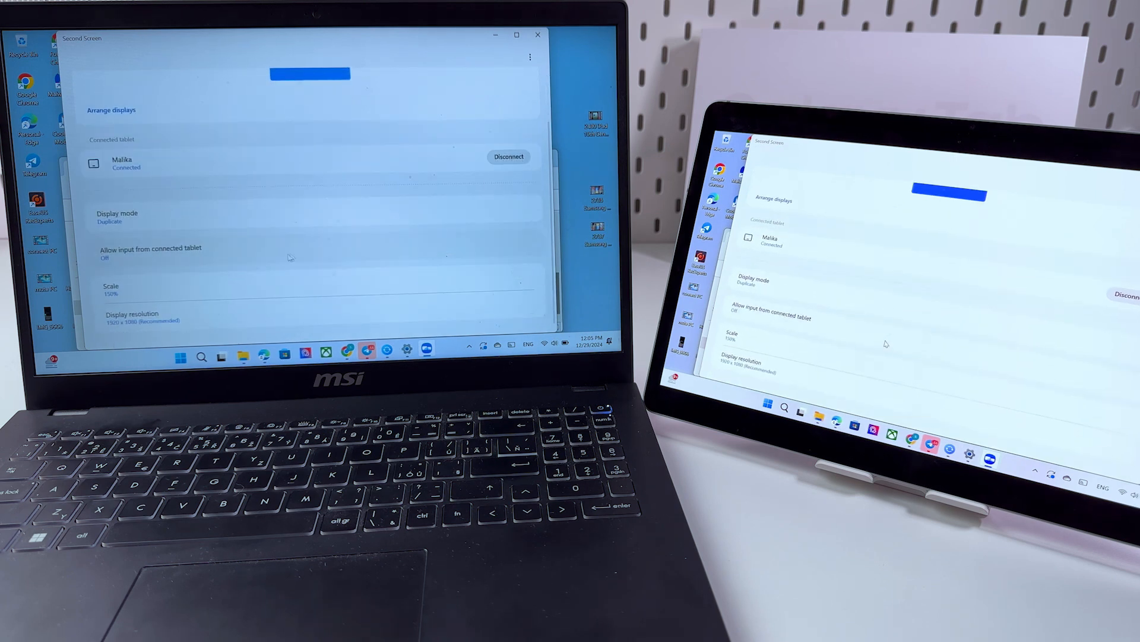
Raise the tablet's scale from 150% to 175%.
left_click(110, 290)
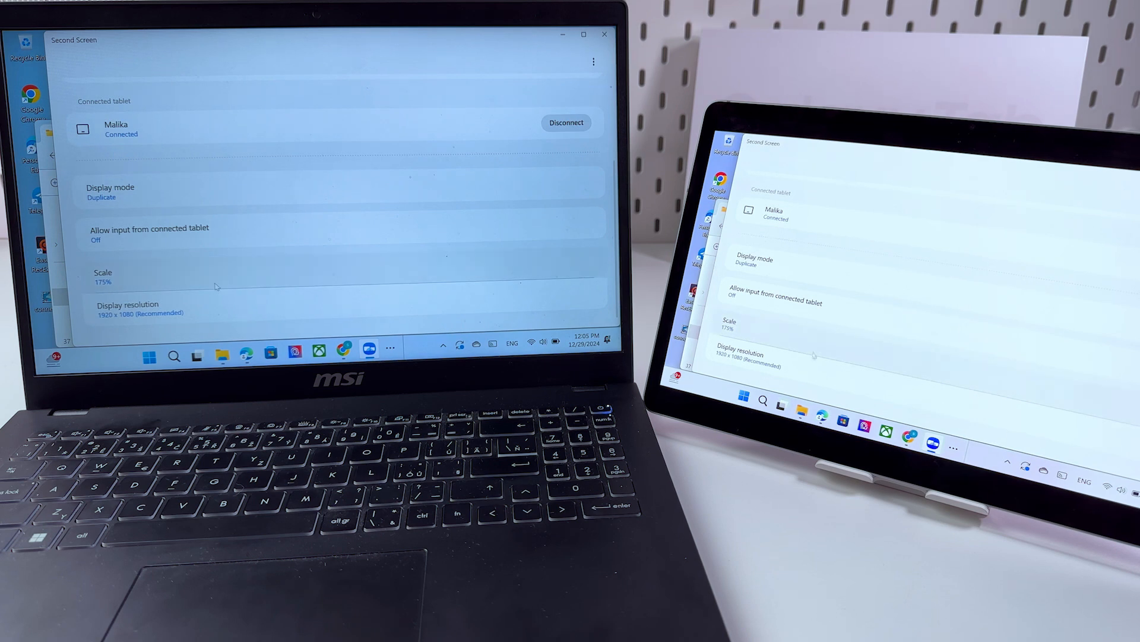
Browse the display resolution list, keeping 1920 x 1080 (Recommended).
left_click(140, 309)
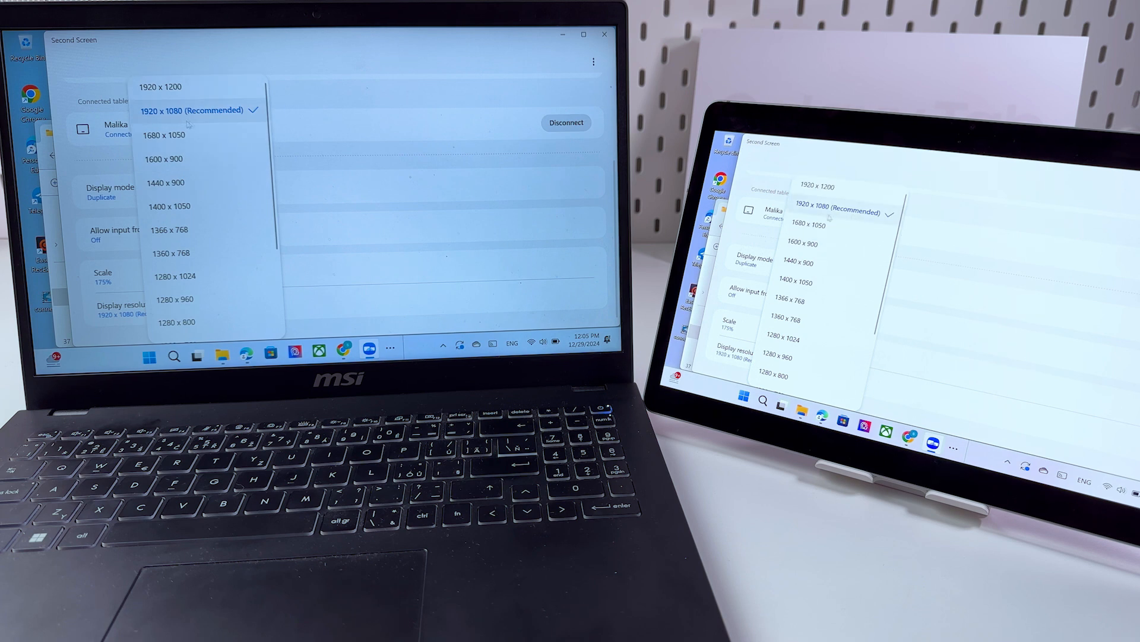
scroll("down", 3)
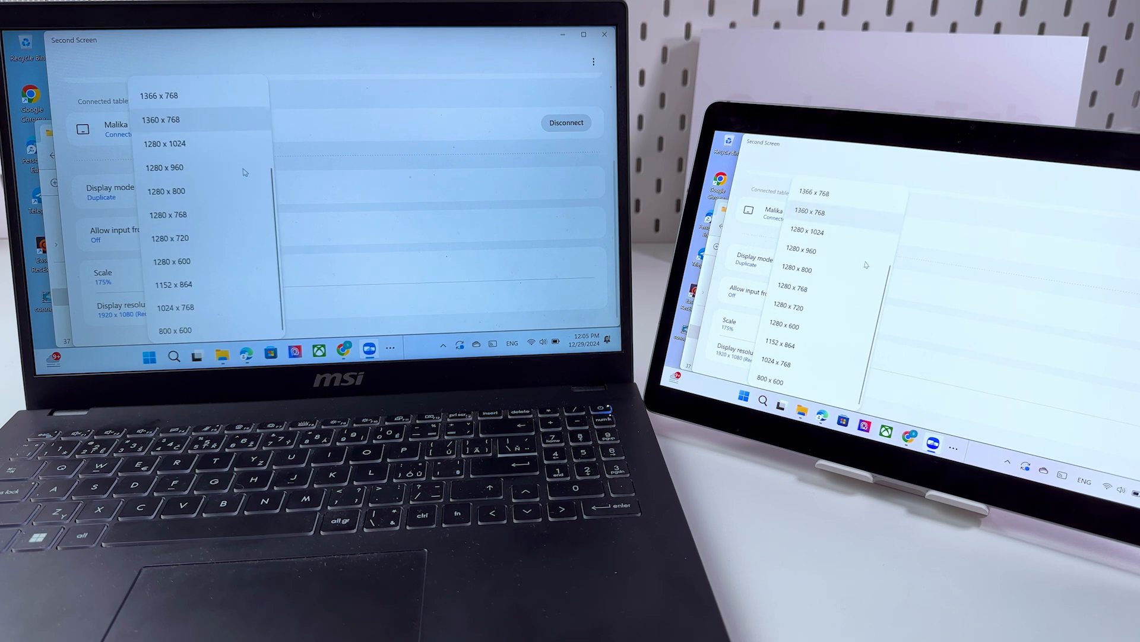
scroll("up", 3)
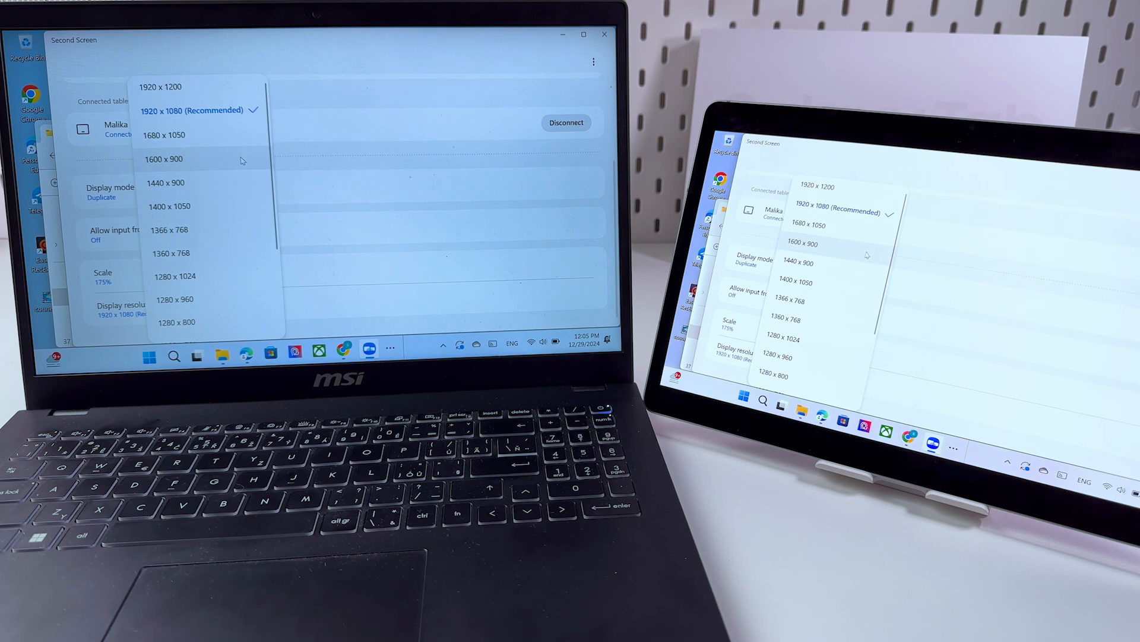
mouse_move(245, 179)
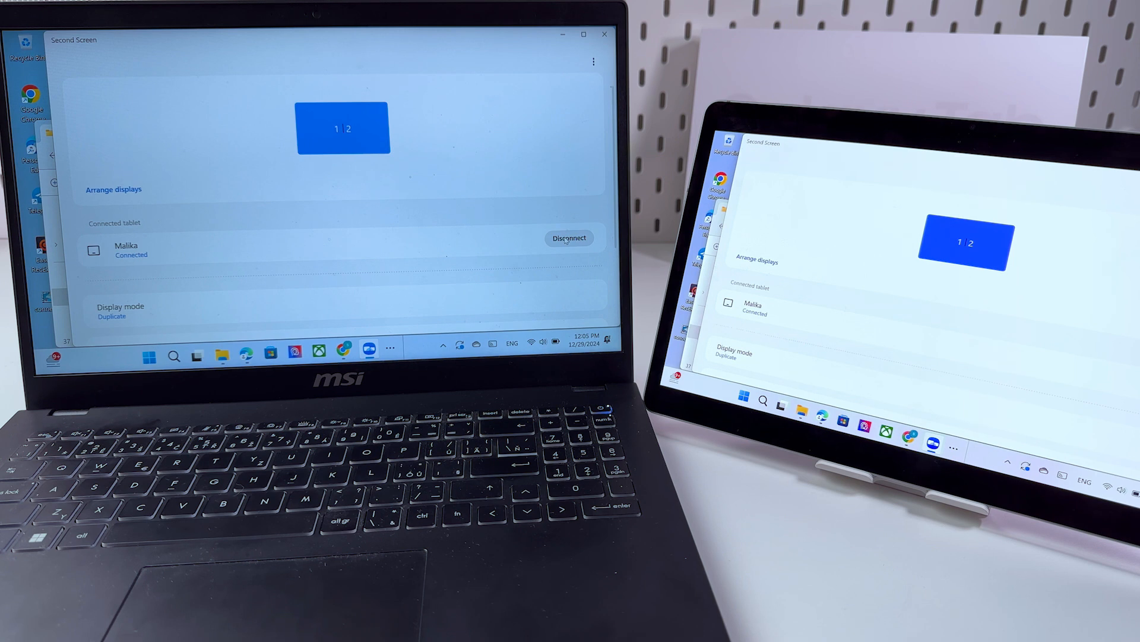
mouse_move(581, 318)
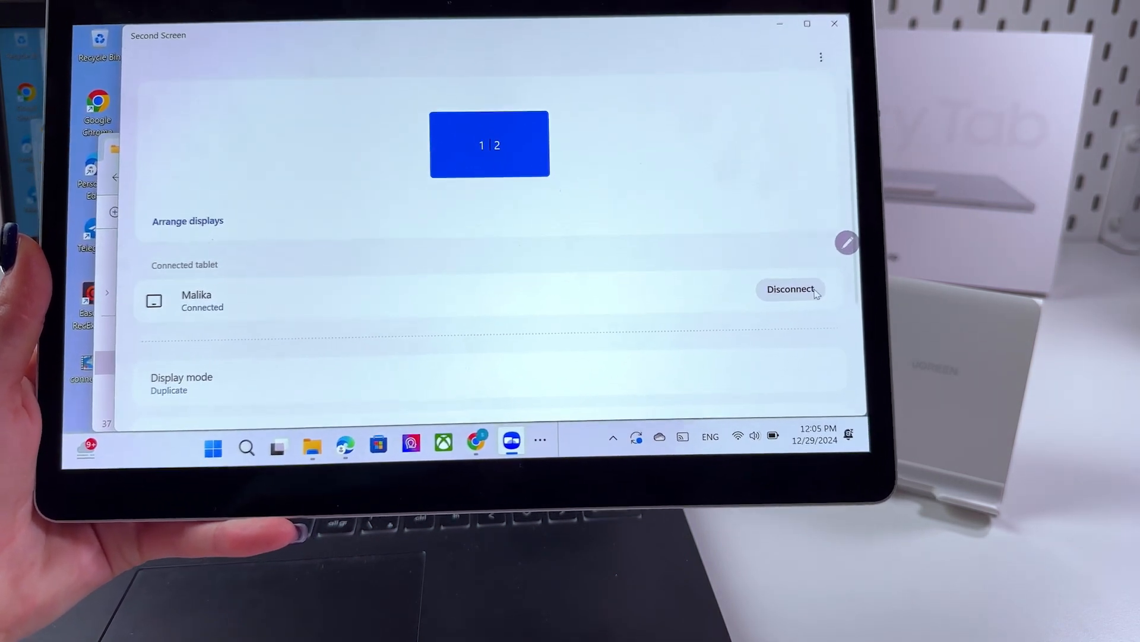
Disconnect the tablet so it returns to its own home screen.
left_click(791, 289)
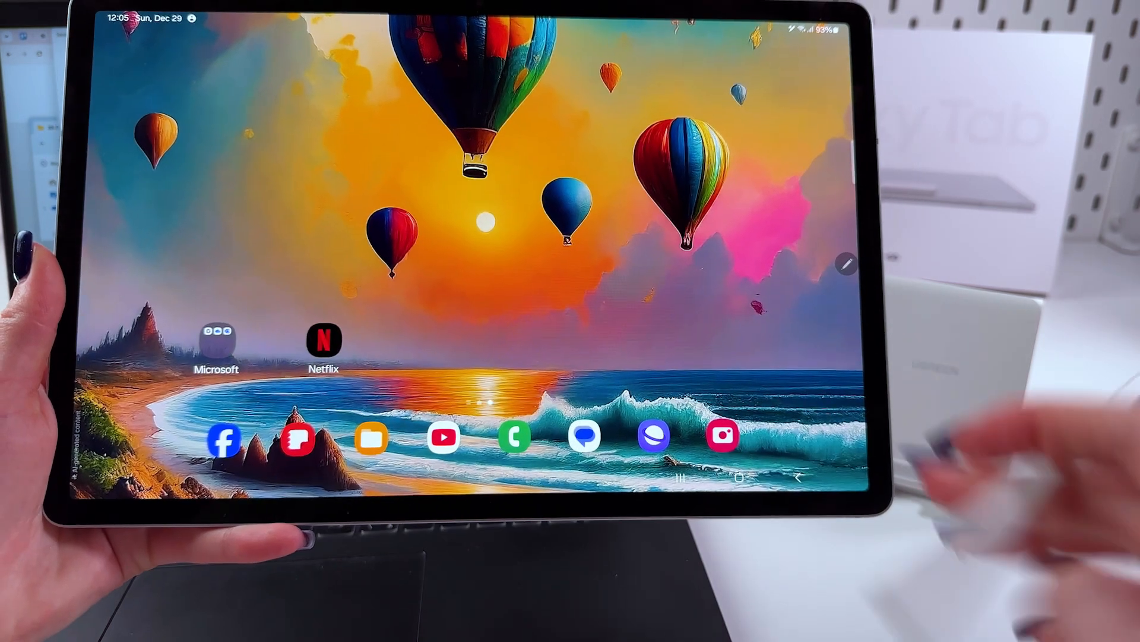
Reconnect to the tablet from the Available tablets list.
scroll("up", 3)
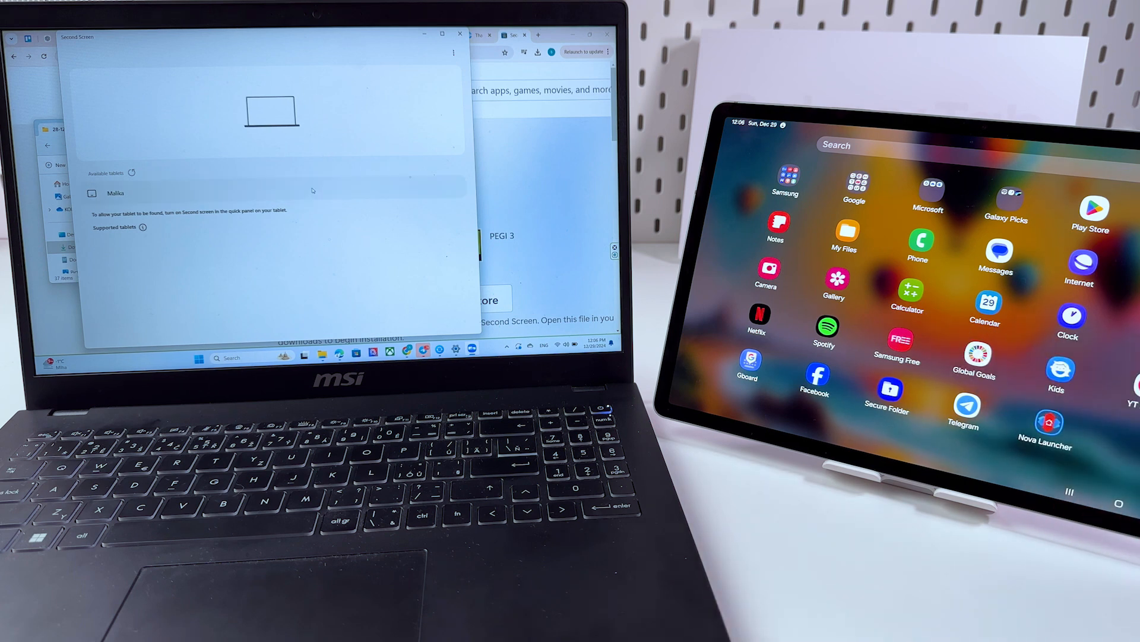
left_click(115, 192)
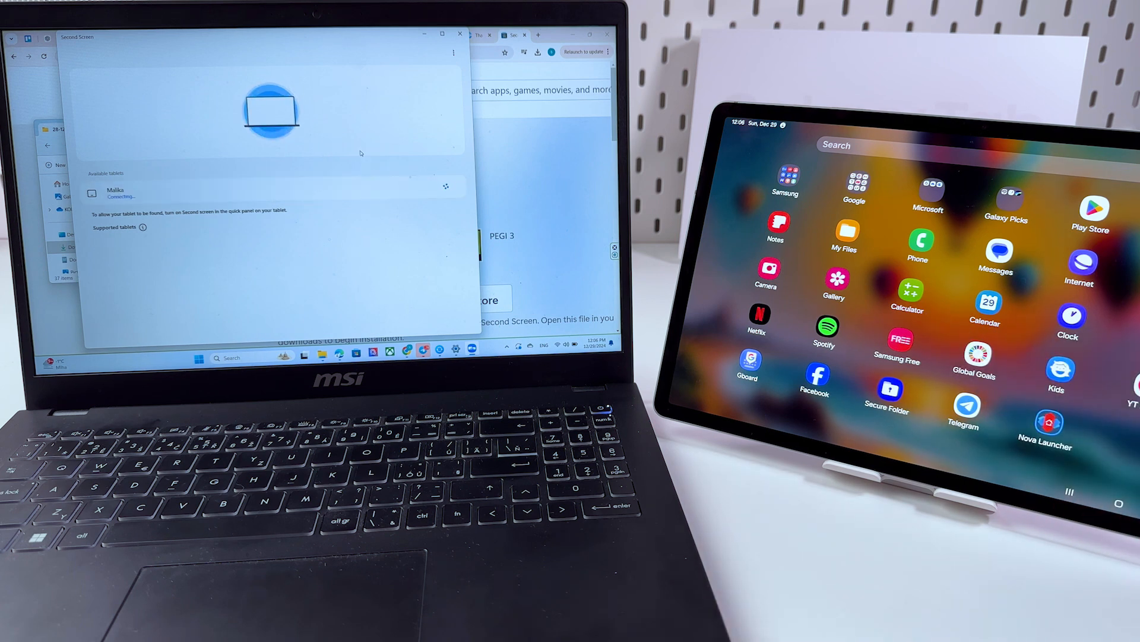